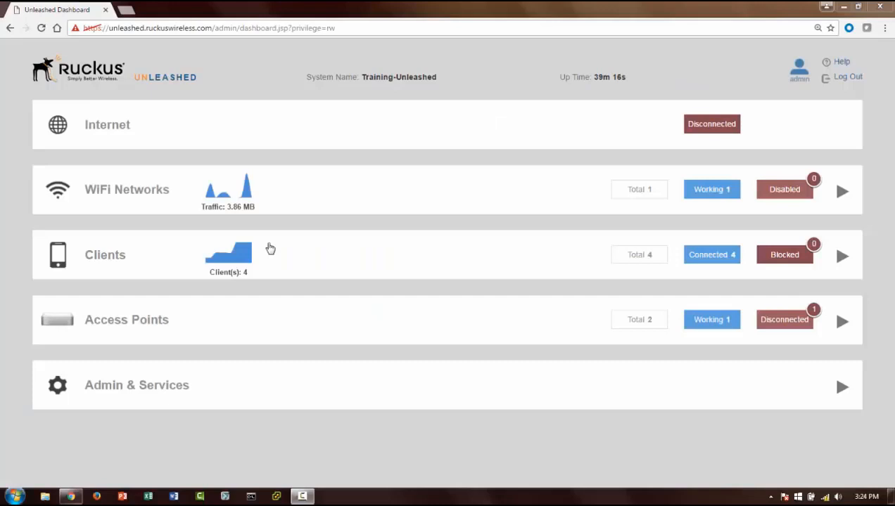
# Expand the dashboard's Clients section and scroll to the table of four connected clients
pyautogui.click(842, 255)
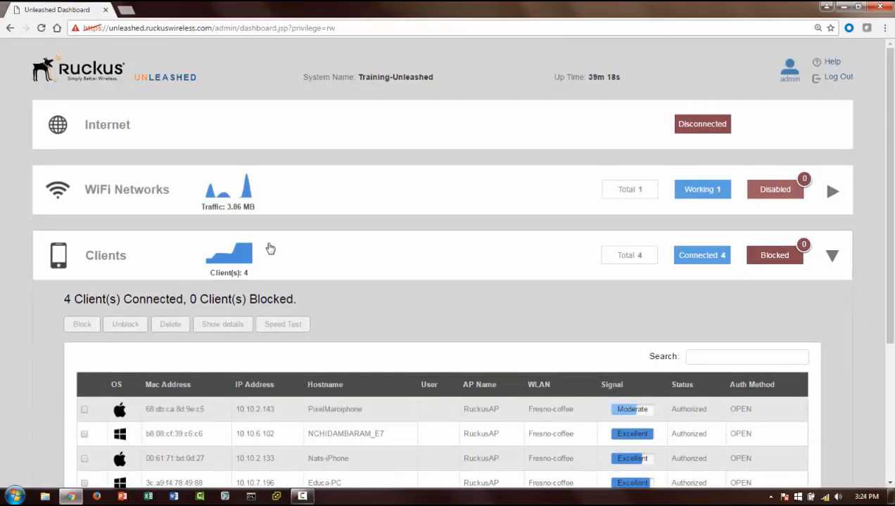
pyautogui.scroll(-3)
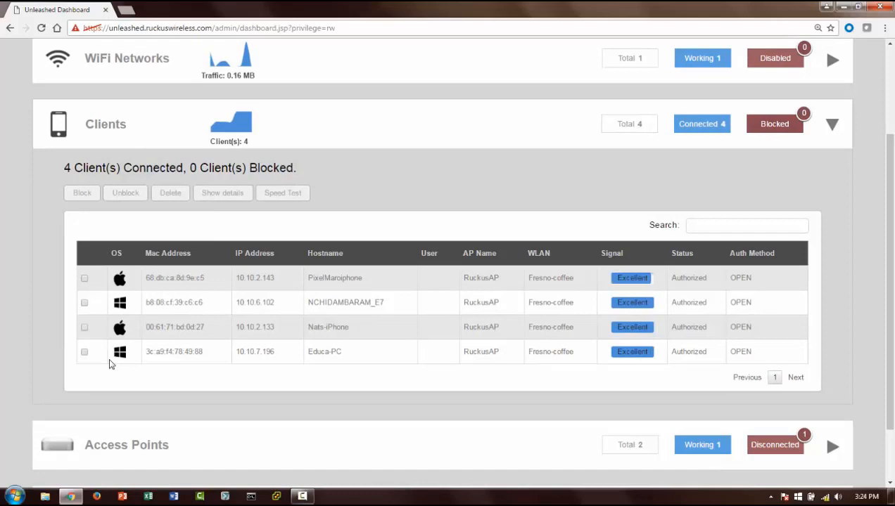
# Tick, untick, then re-tick the PixelMaroiphone checkbox so client actions enable
pyautogui.click(84, 278)
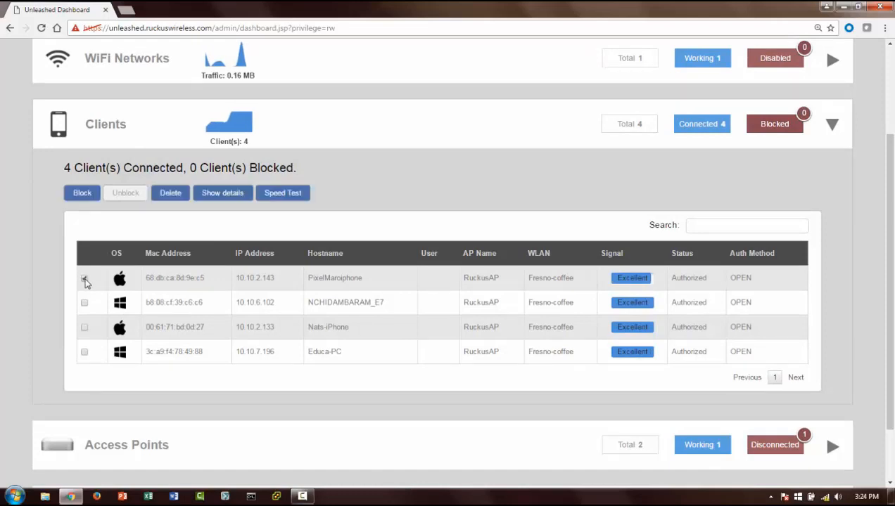
pyautogui.click(84, 278)
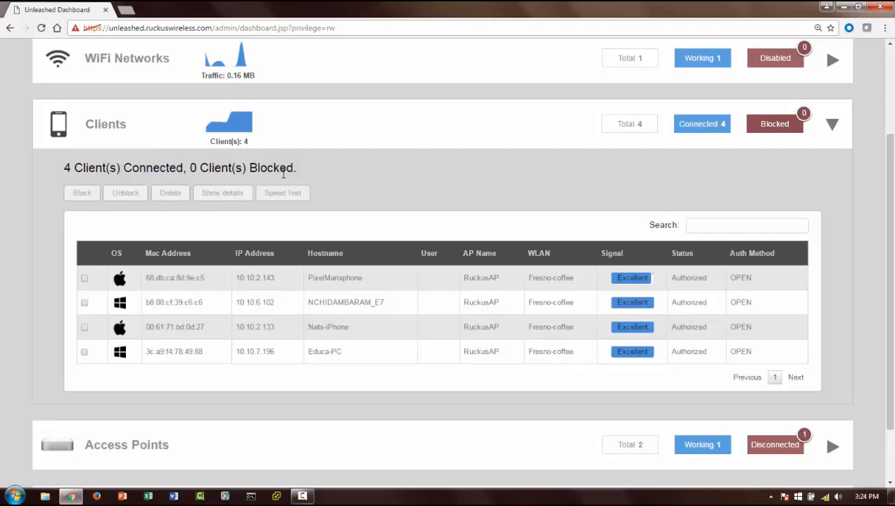
pyautogui.moveTo(112, 239)
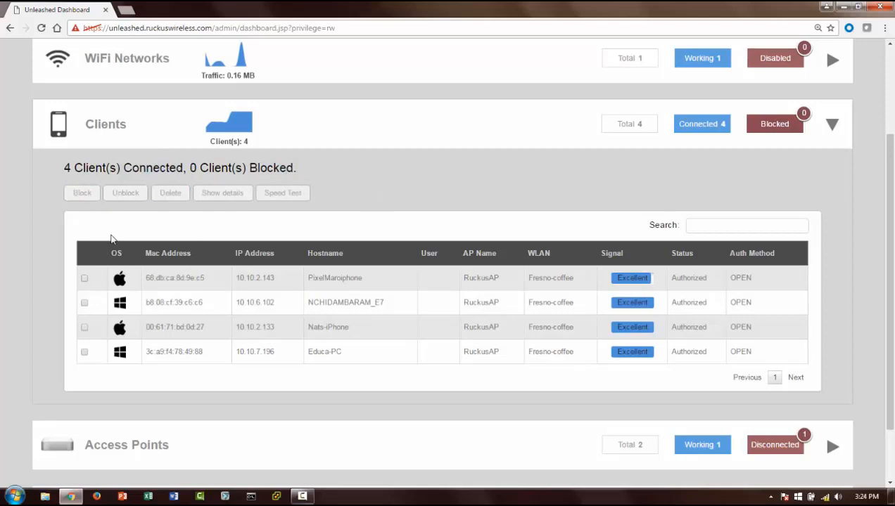
pyautogui.click(84, 278)
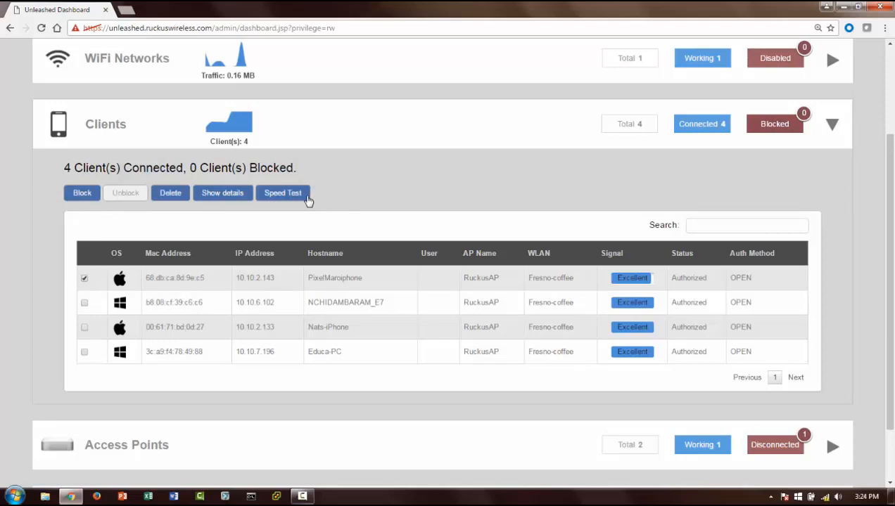
pyautogui.moveTo(294, 202)
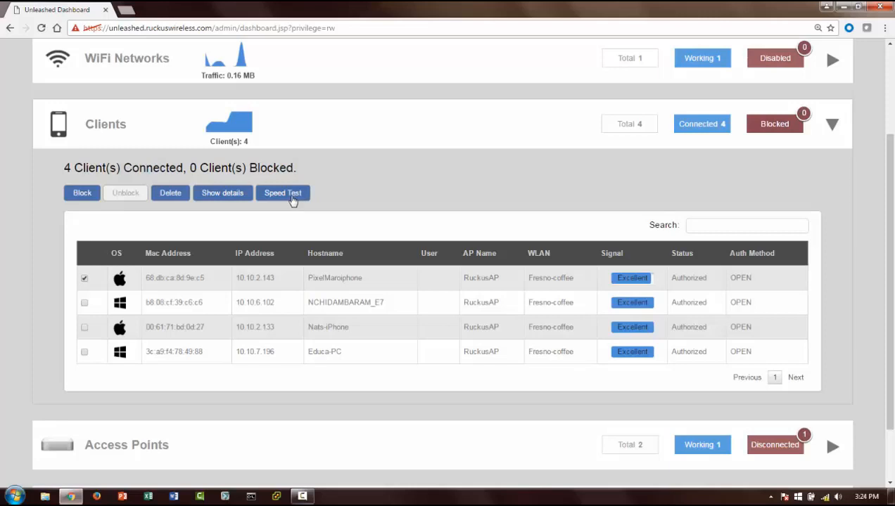
pyautogui.moveTo(283, 193)
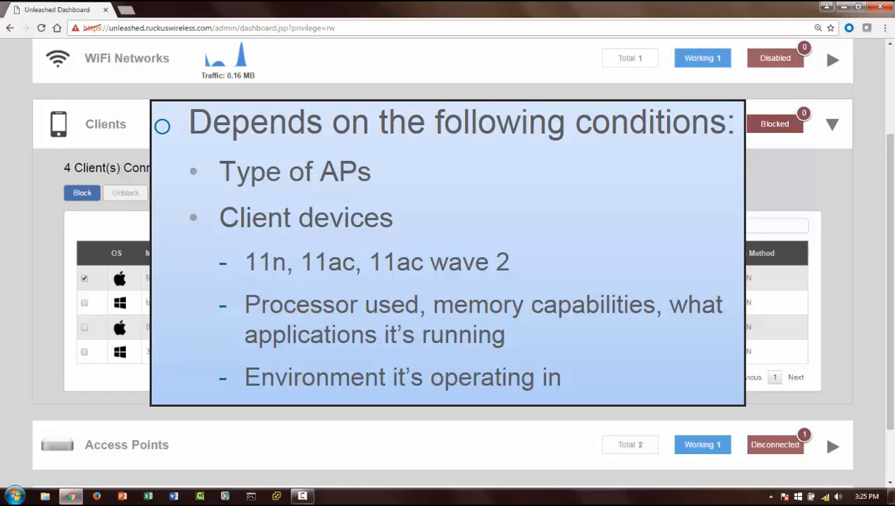
# Untick PixelMaroiphone in the Clients table, leaving no client selected
pyautogui.click(83, 278)
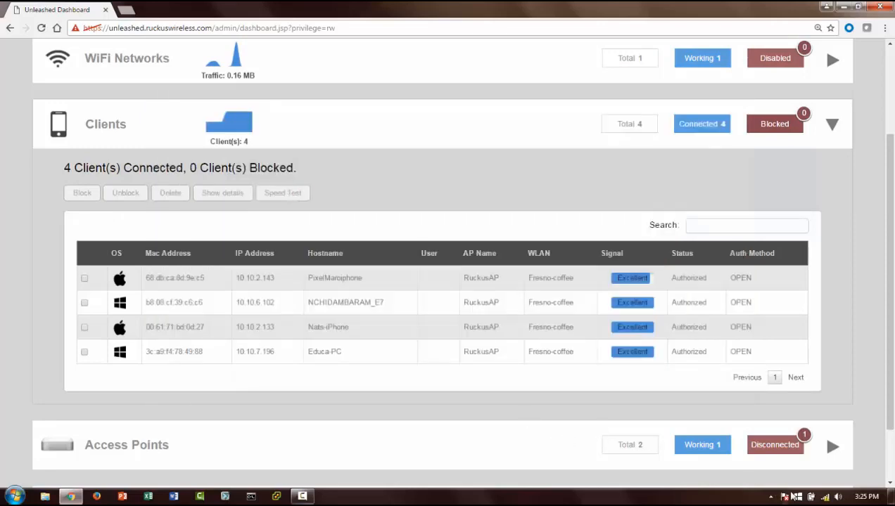
pyautogui.click(824, 496)
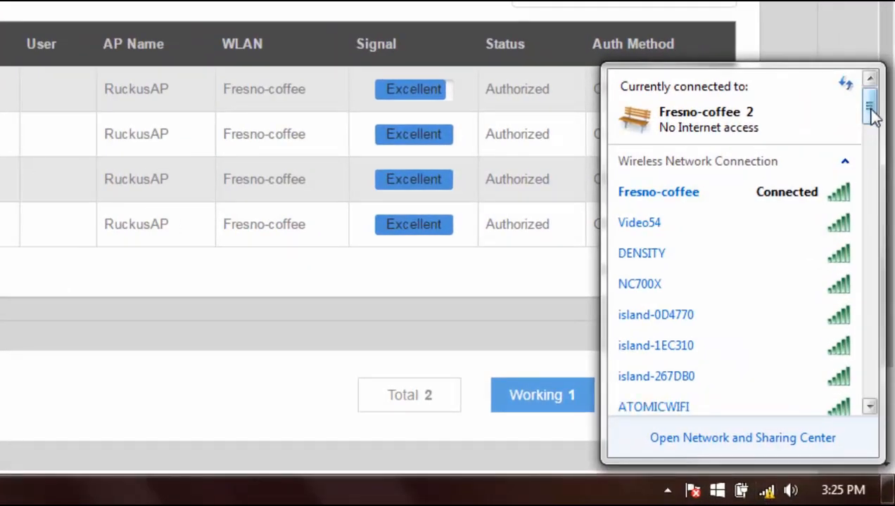
pyautogui.scroll(-3)
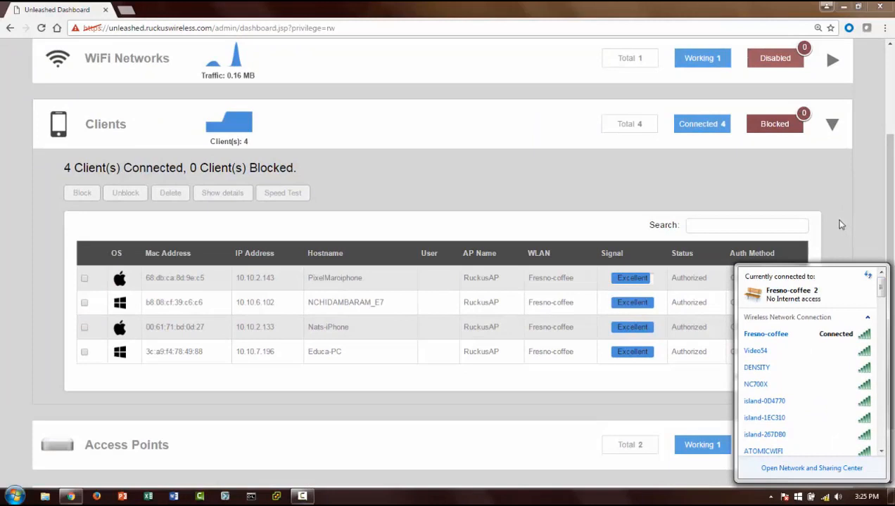
pyautogui.moveTo(606, 199)
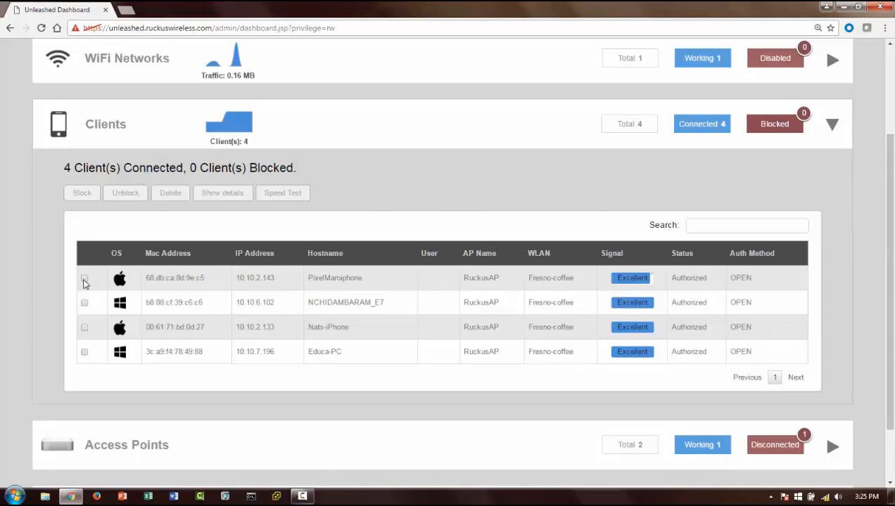
# Select PixelMaroiphone and start a Speed Test on it from the Speed Test dialog
pyautogui.click(84, 278)
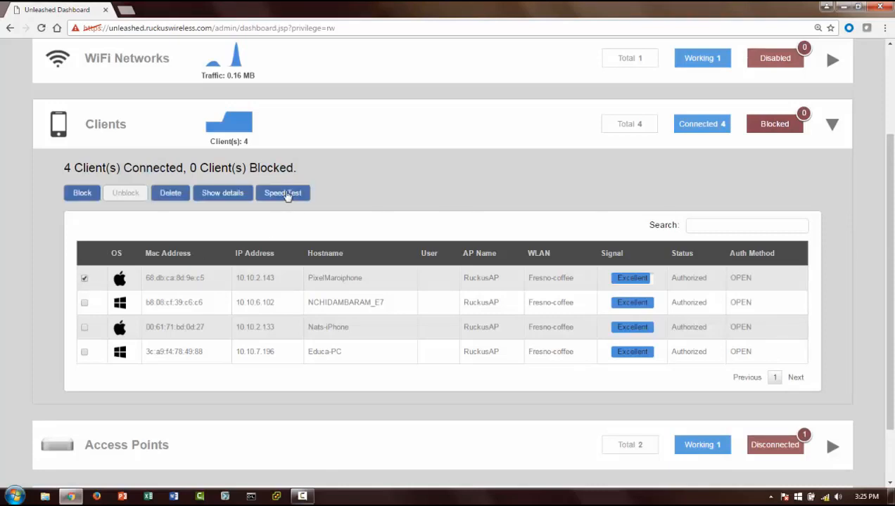
pyautogui.click(282, 193)
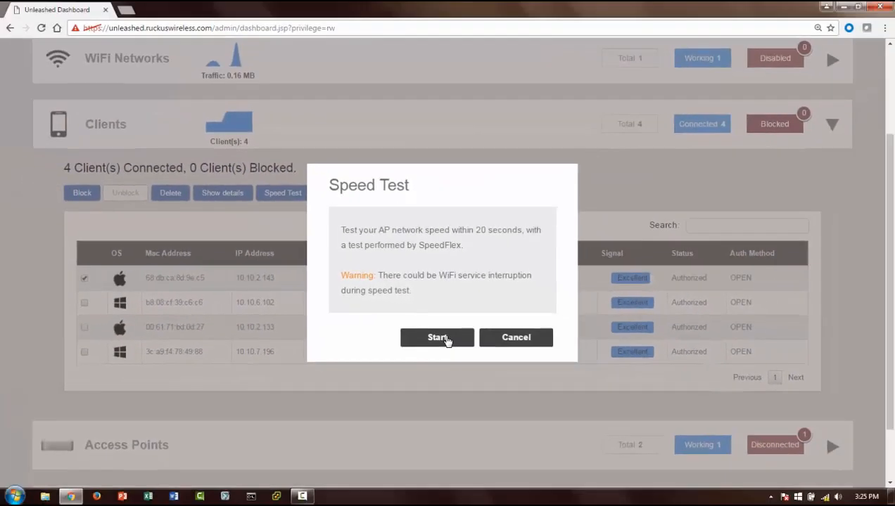
pyautogui.click(437, 337)
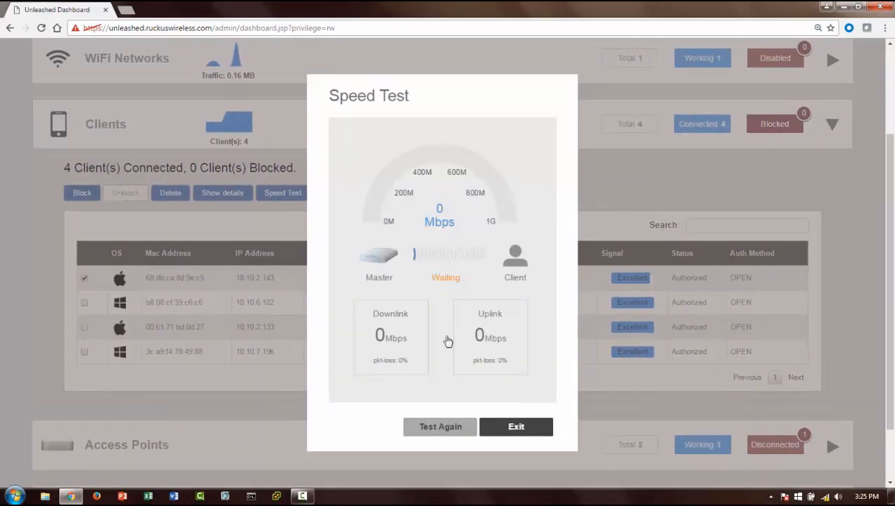
pyautogui.moveTo(380, 288)
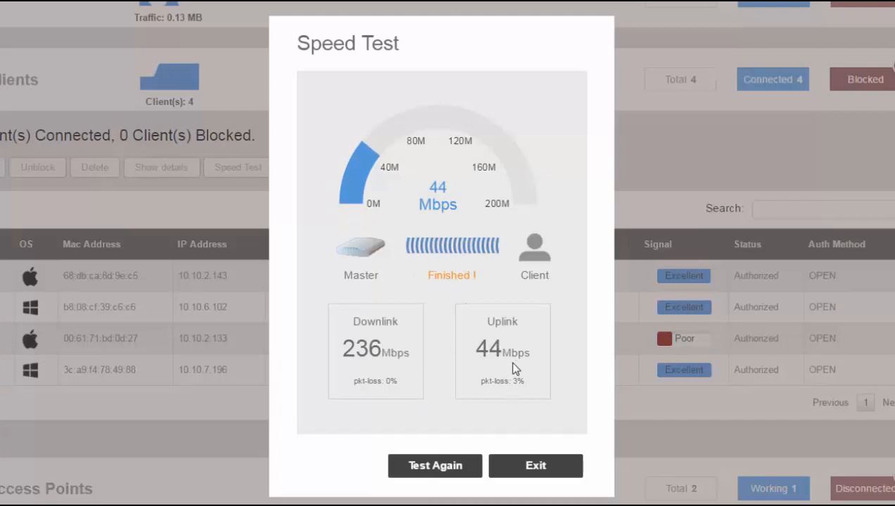
pyautogui.moveTo(510, 370)
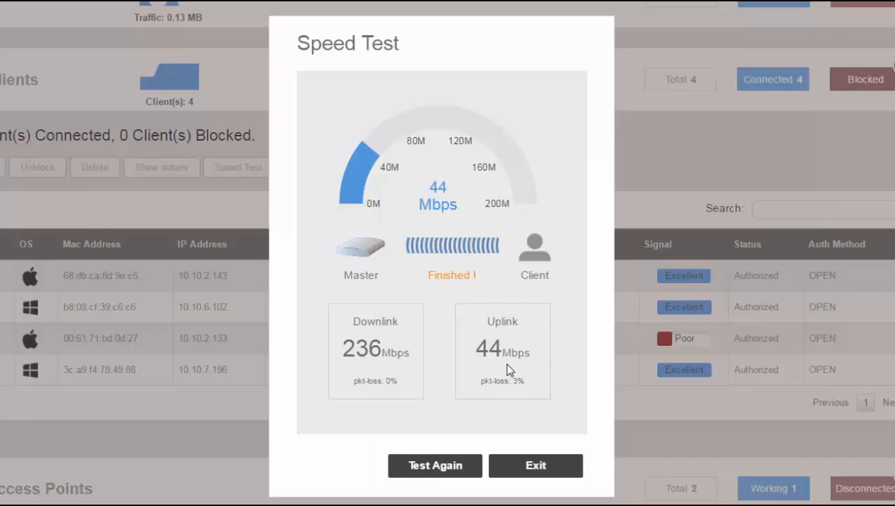